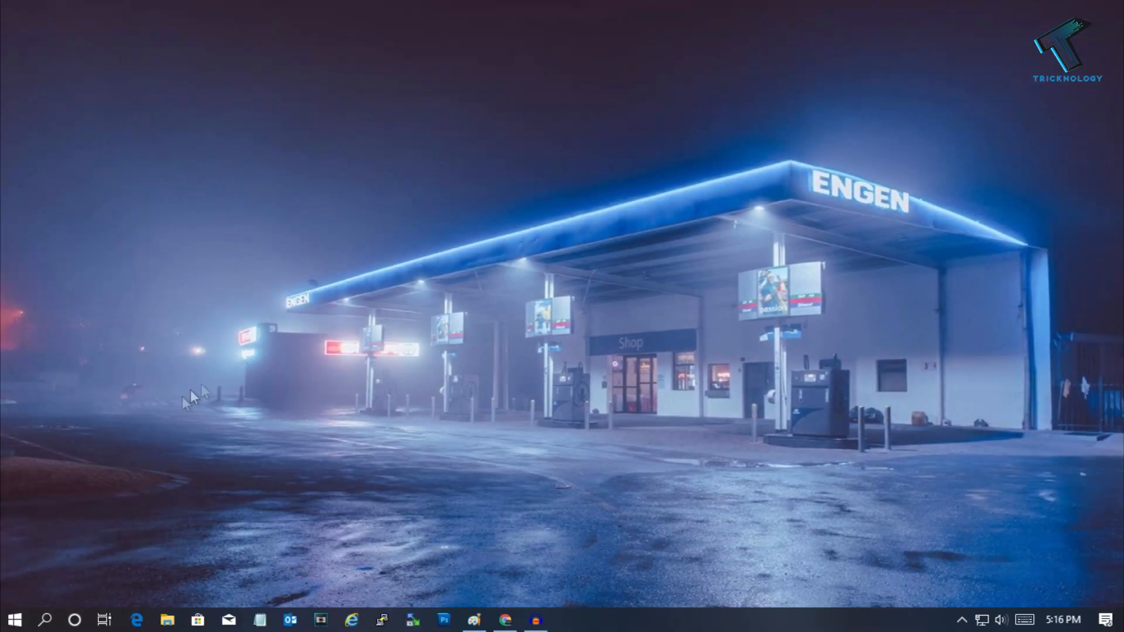
- Launch Registry Editor from a Start search with UAC approval and restore the window down
text(regedit)
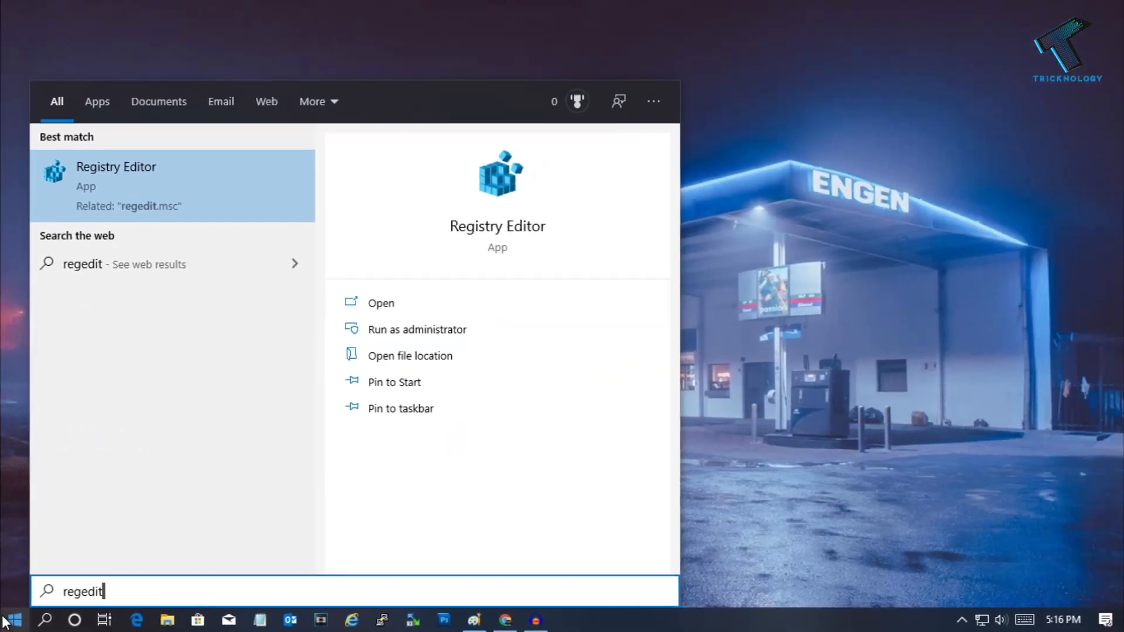
click(416, 329)
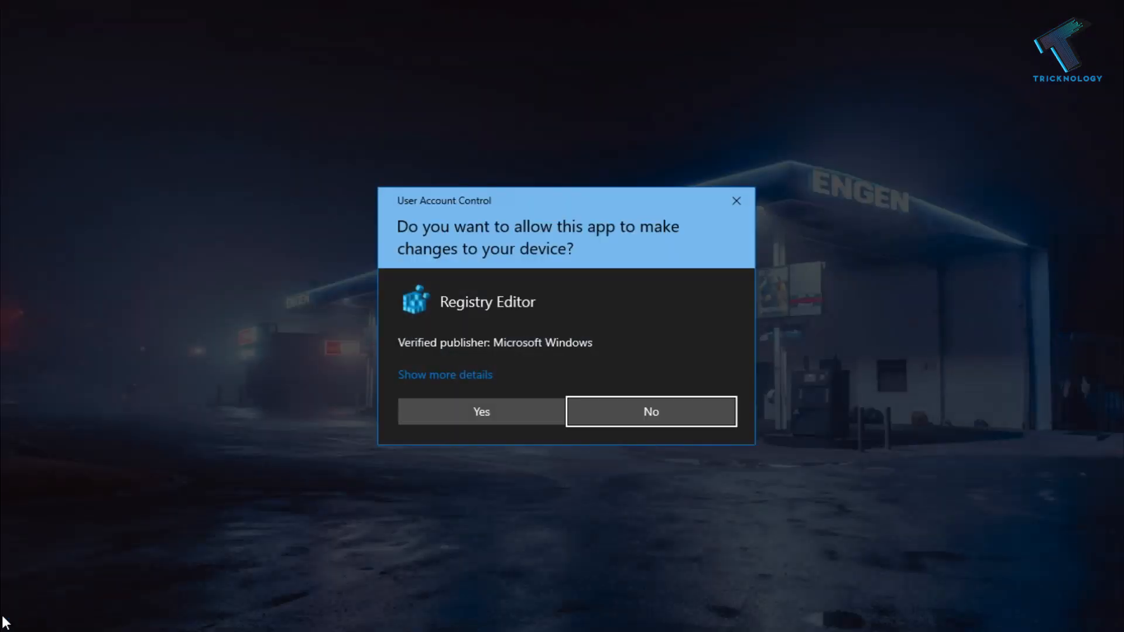
click(480, 412)
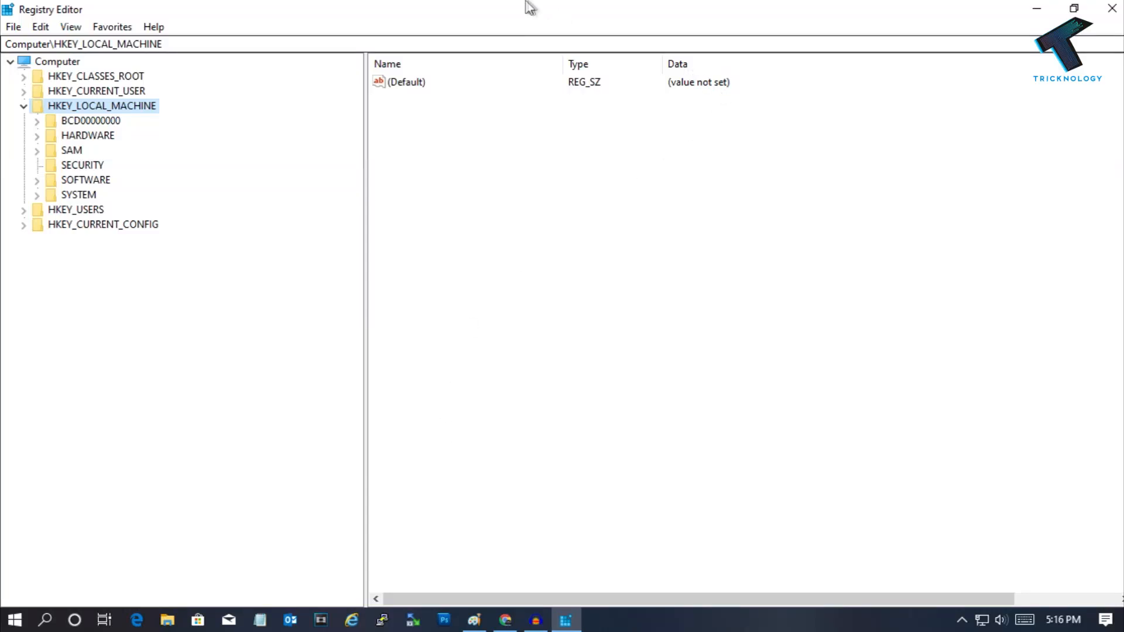
click(1073, 8)
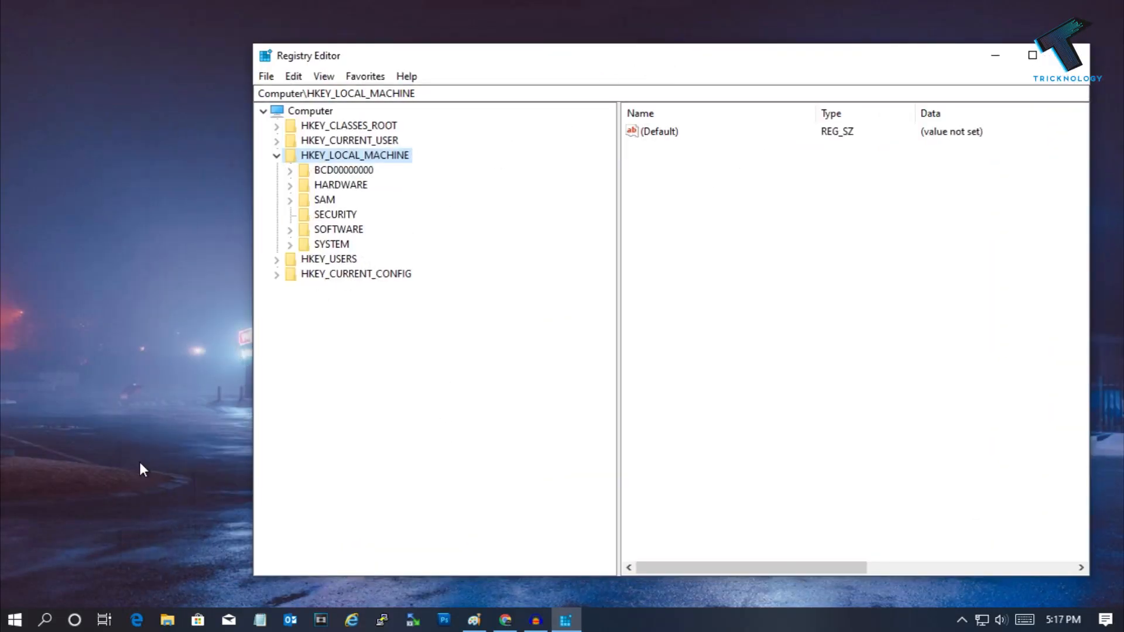
mouse_move(148, 475)
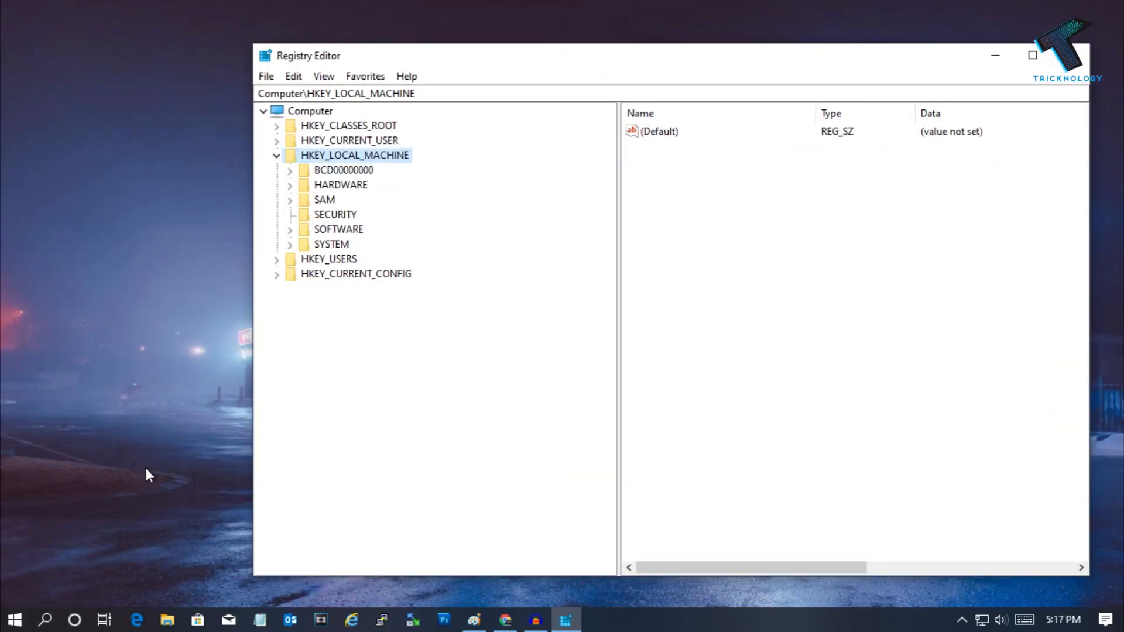
key(Win+r)
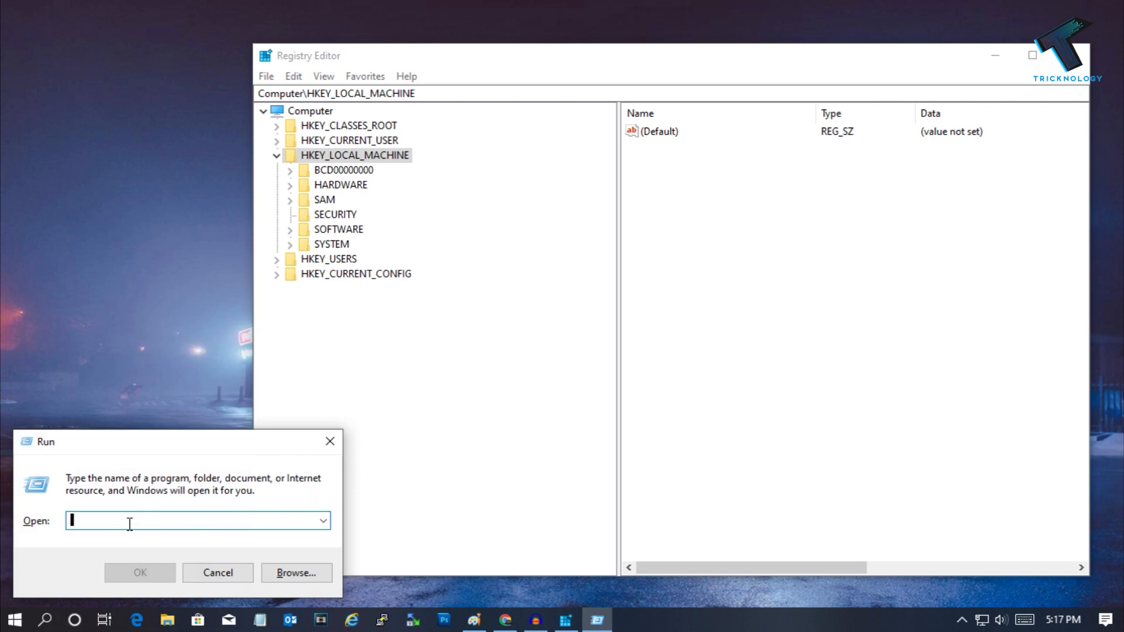
text(rege)
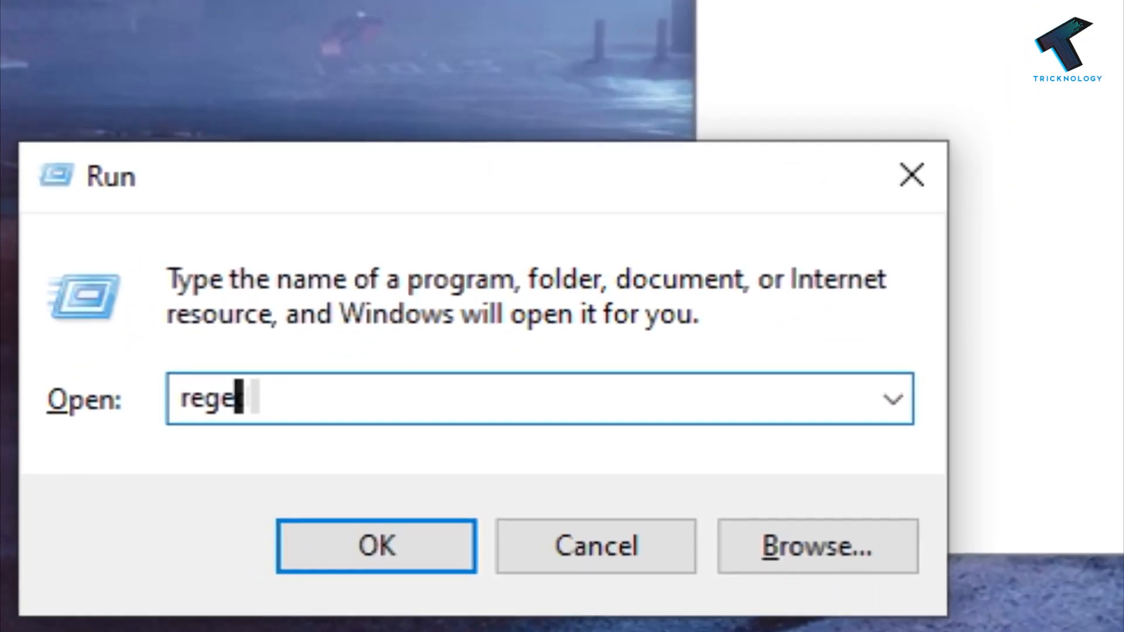
text(dit)
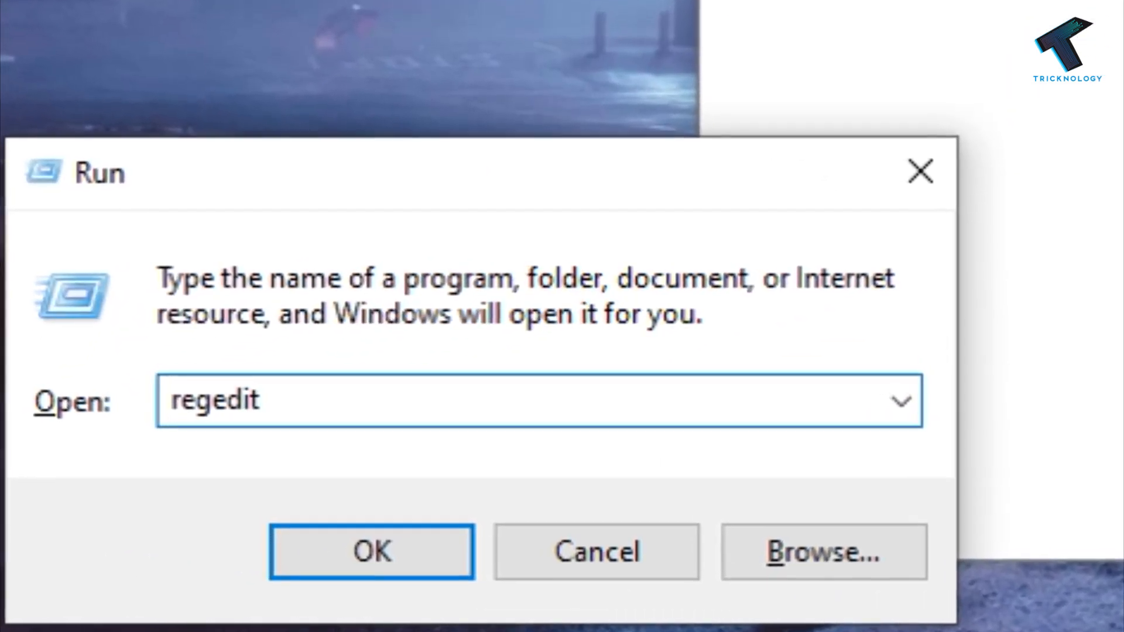
click(372, 551)
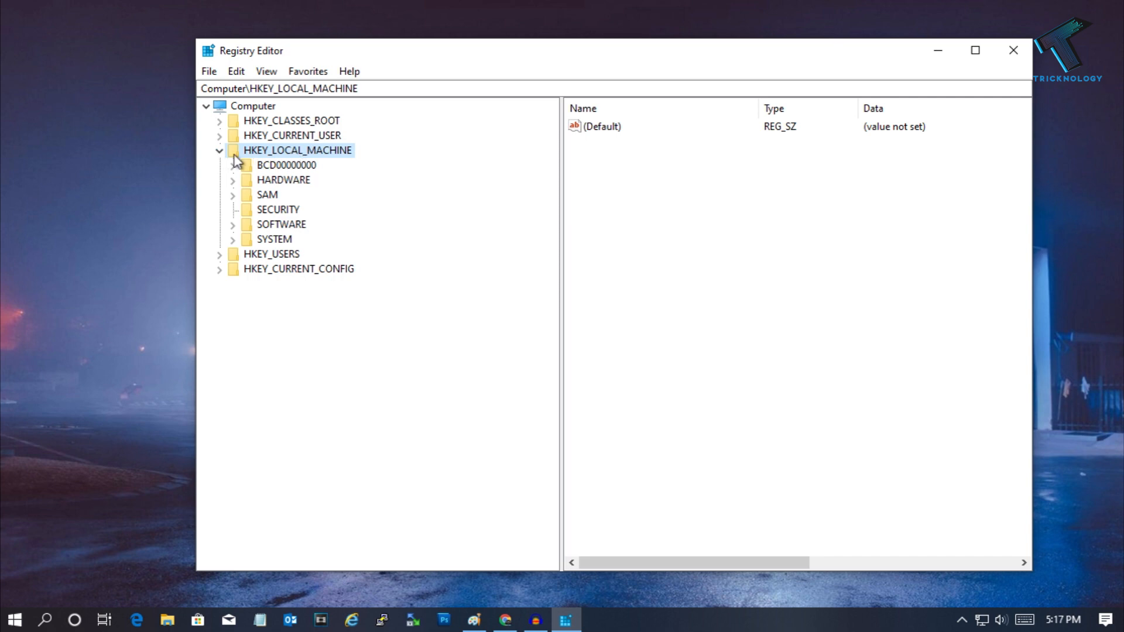
- Expand HKEY_LOCAL_MACHINE\SYSTEM down to Control\Nsi and its first GUID subkey {eb004a00-...}
click(219, 151)
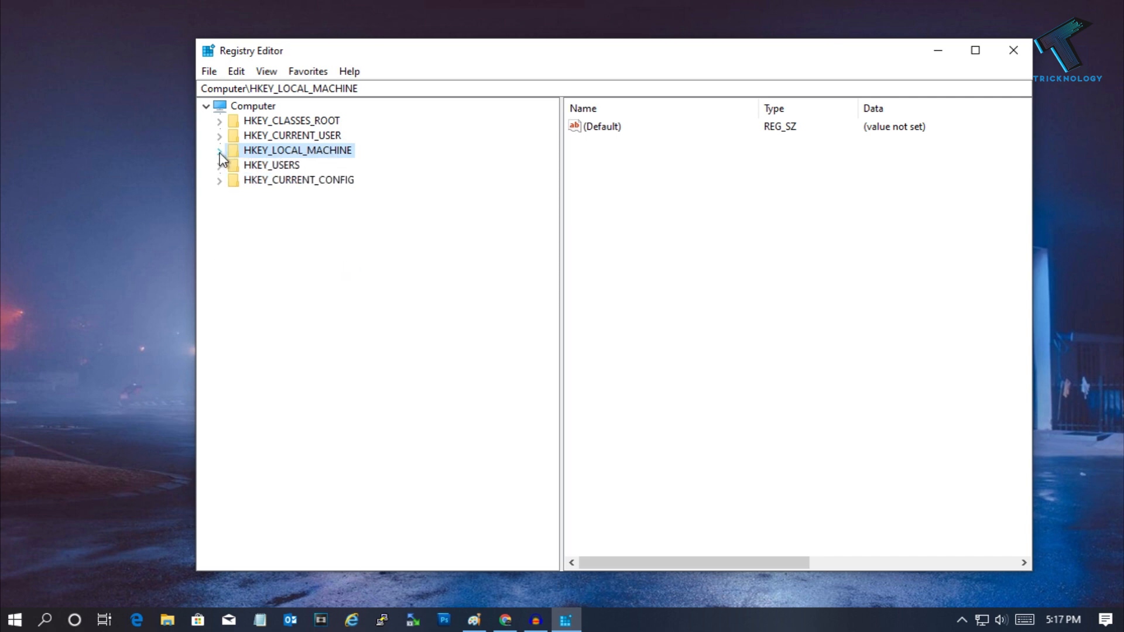
click(220, 151)
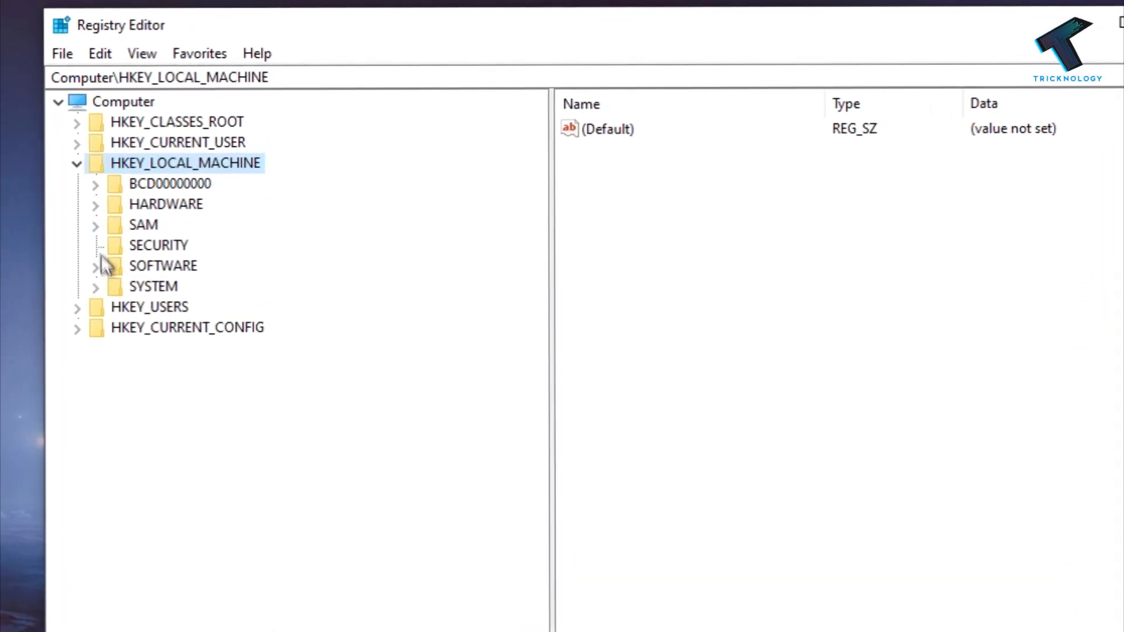
click(95, 286)
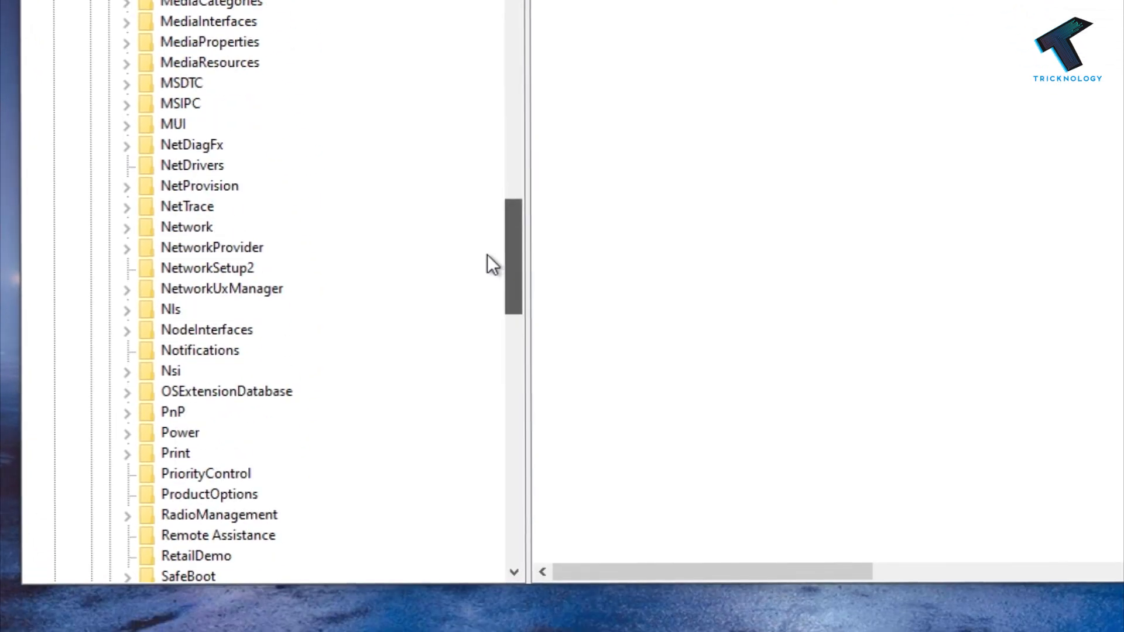
scroll(down, 3)
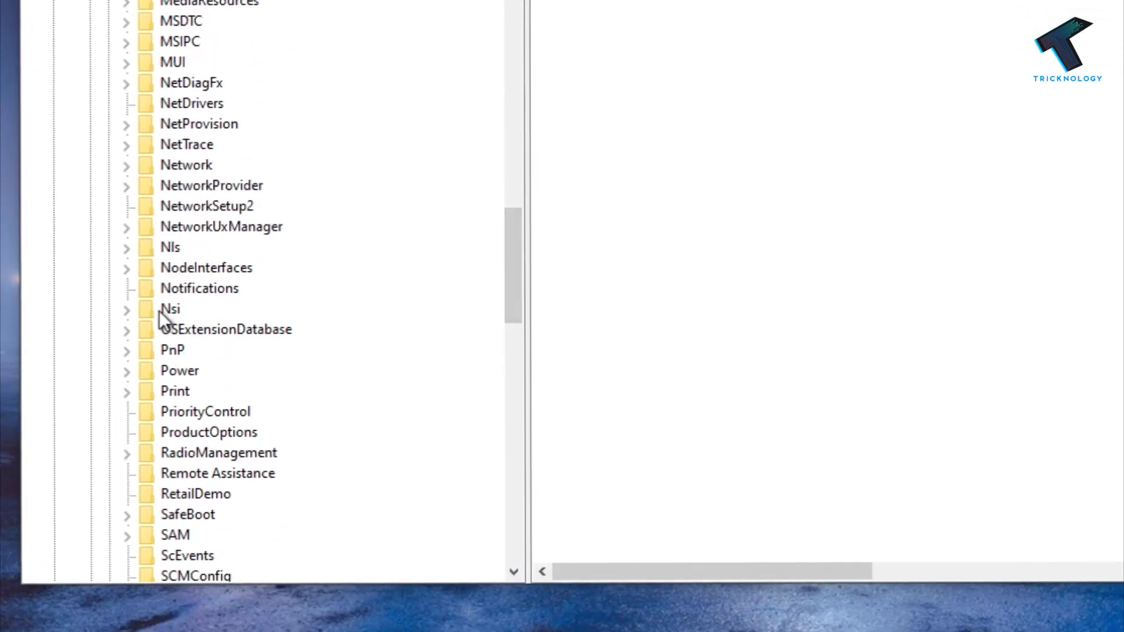
click(126, 308)
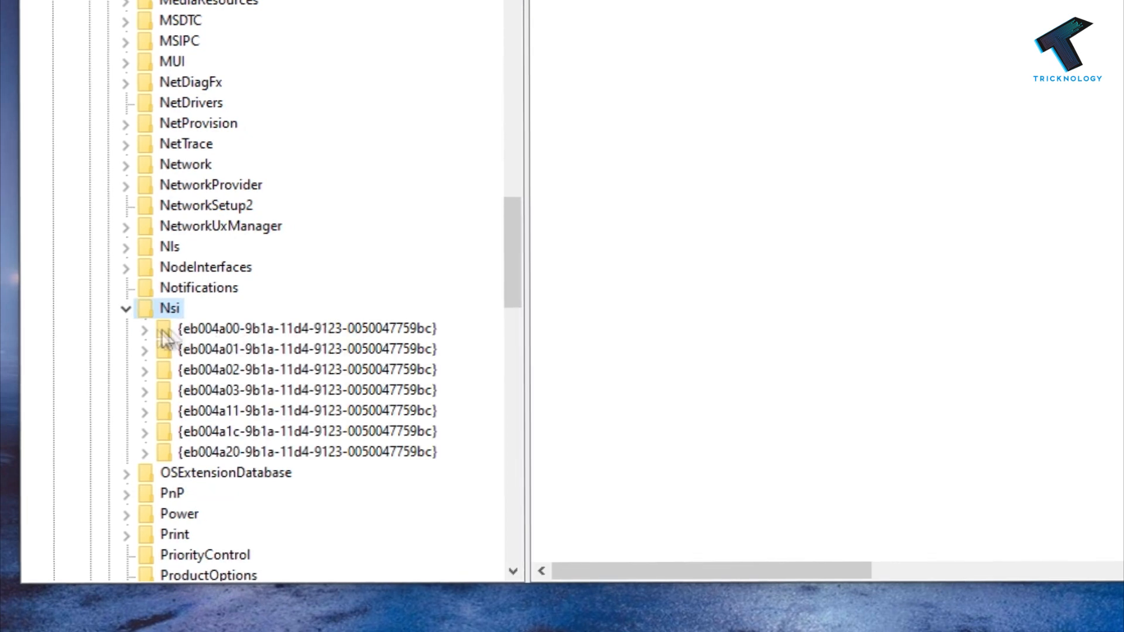
click(144, 328)
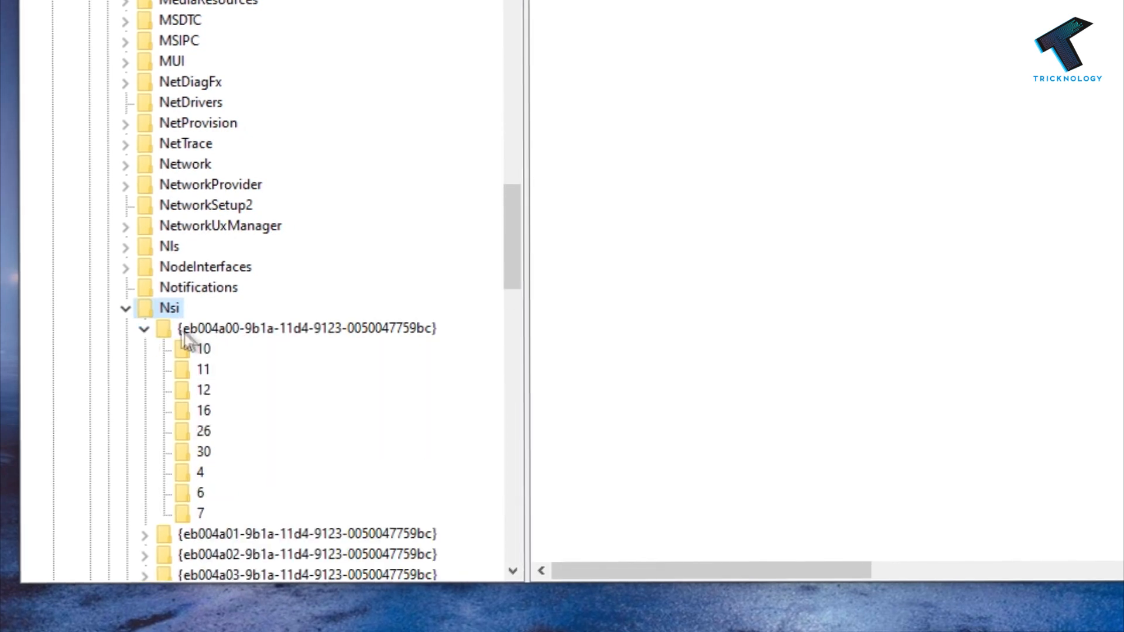
- Grant Everyone Full Control in the Permissions for key 26 and apply it
right_click(204, 431)
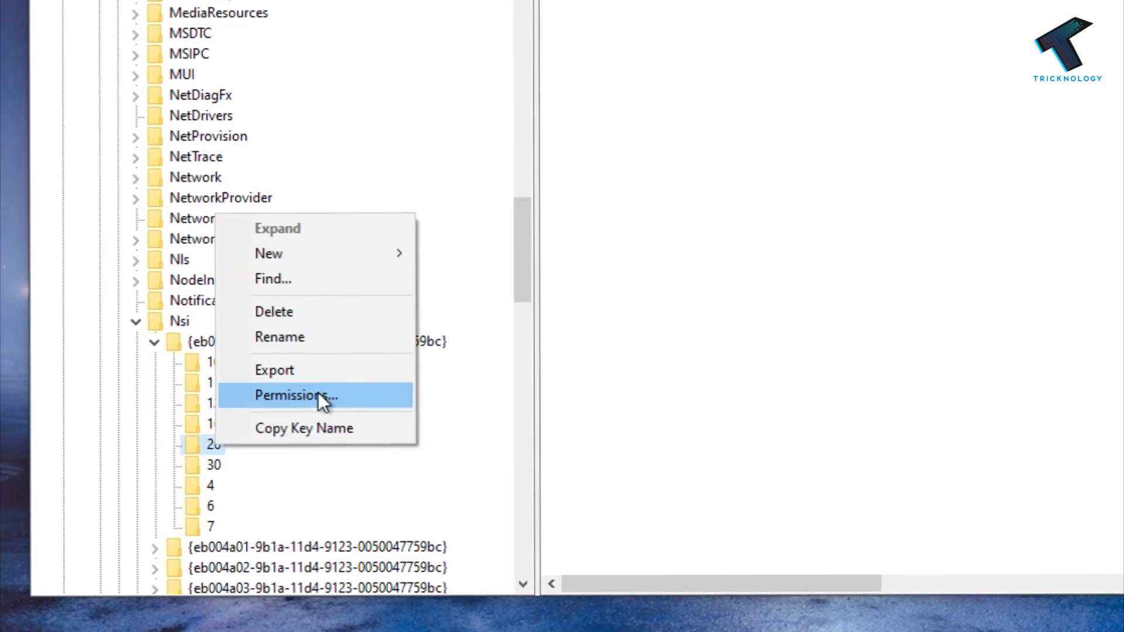
click(296, 396)
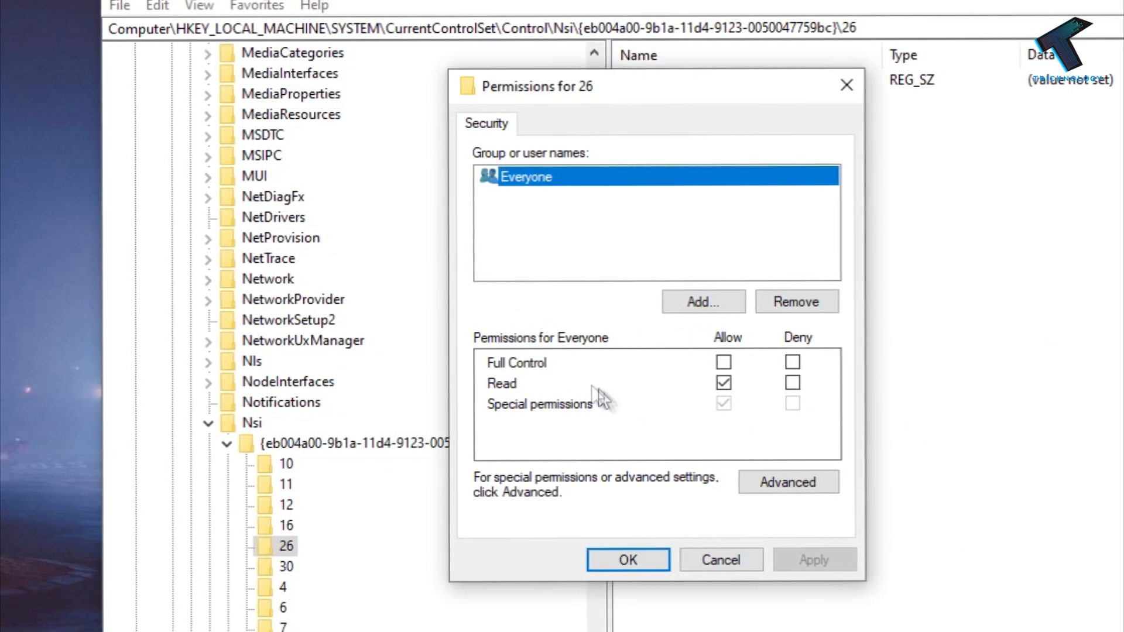
click(723, 362)
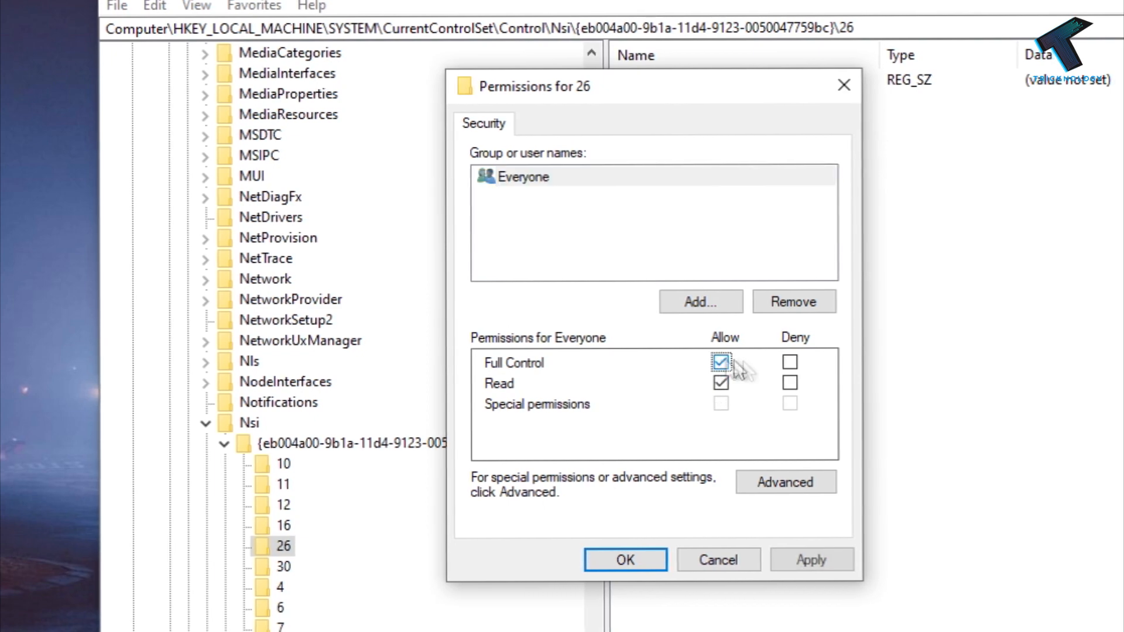
click(809, 560)
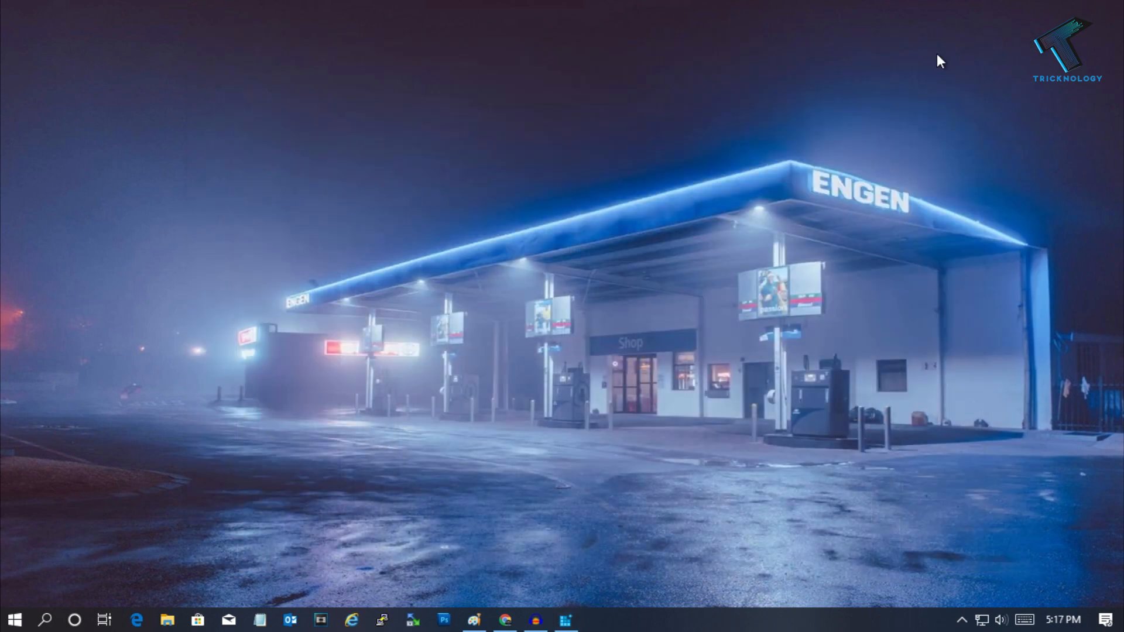
- Run Command Prompt as administrator from a Start search for cmd, approving UAC
click(14, 620)
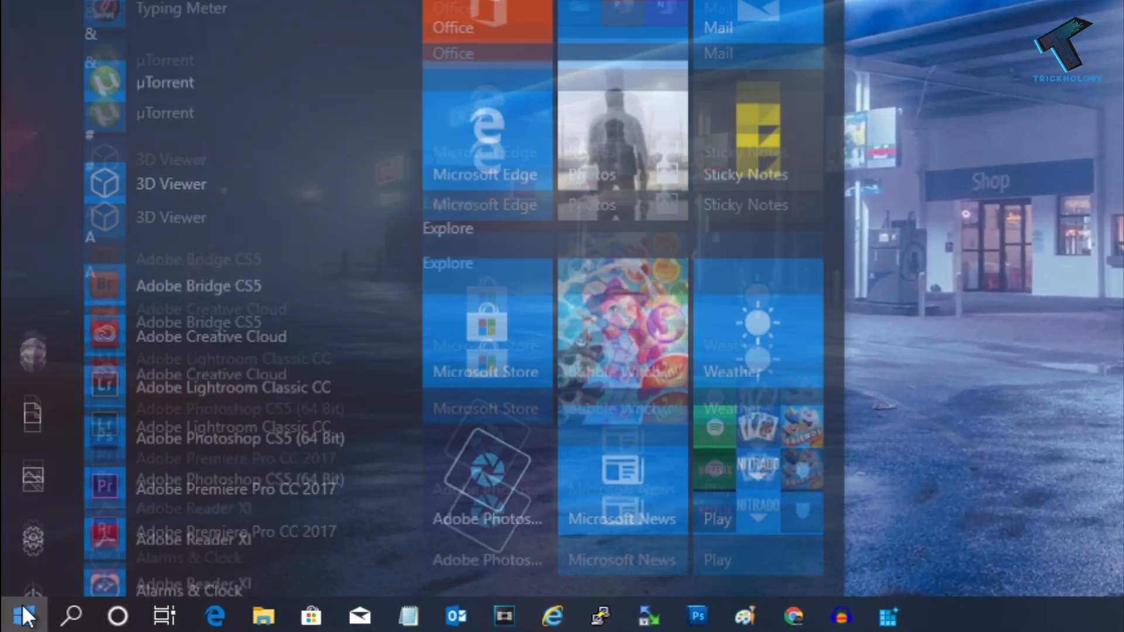
text(cmd)
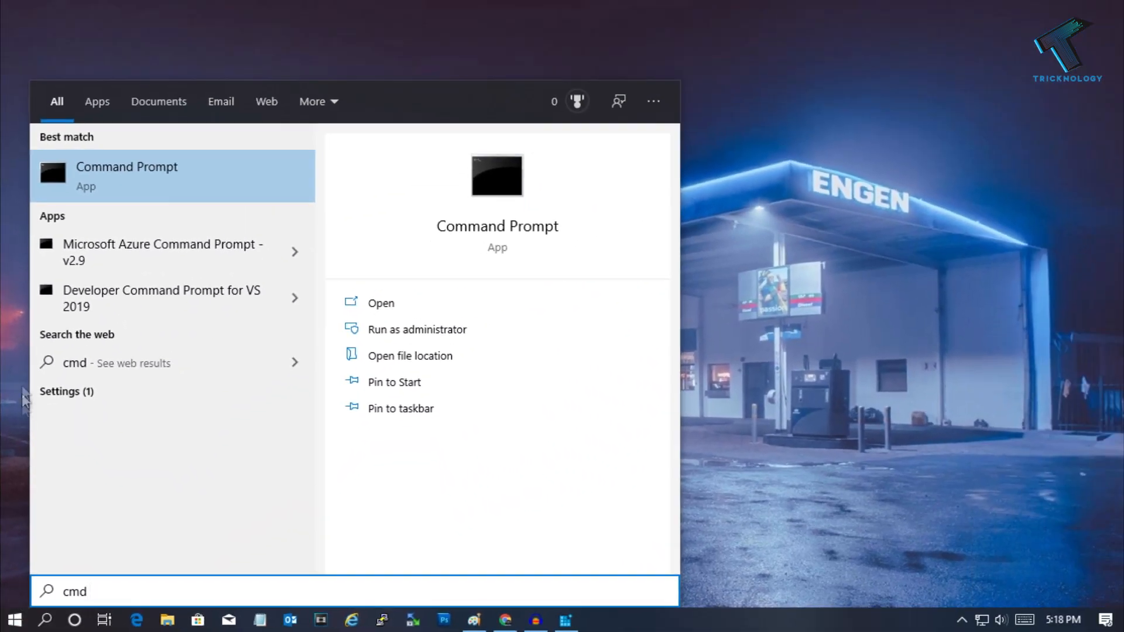
right_click(127, 176)
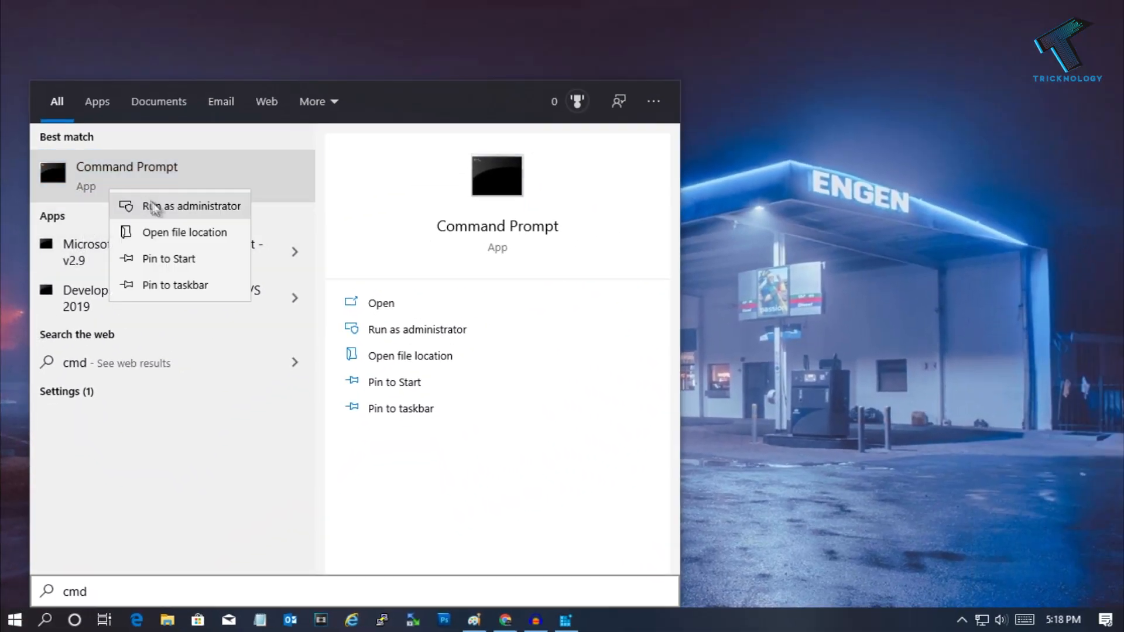
mouse_move(178, 214)
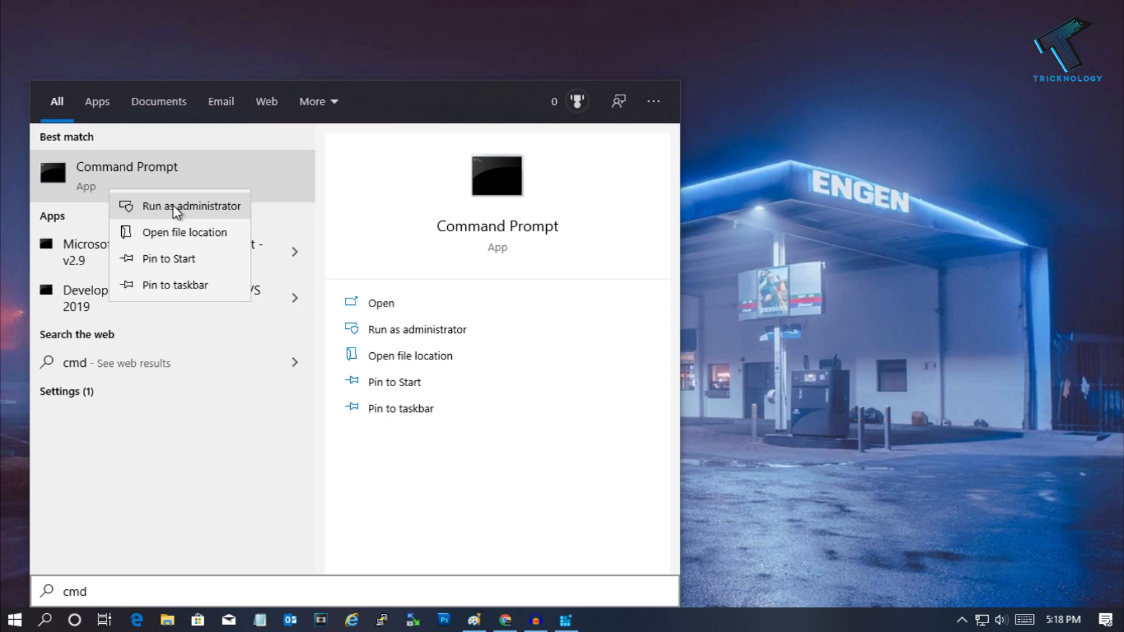
click(192, 206)
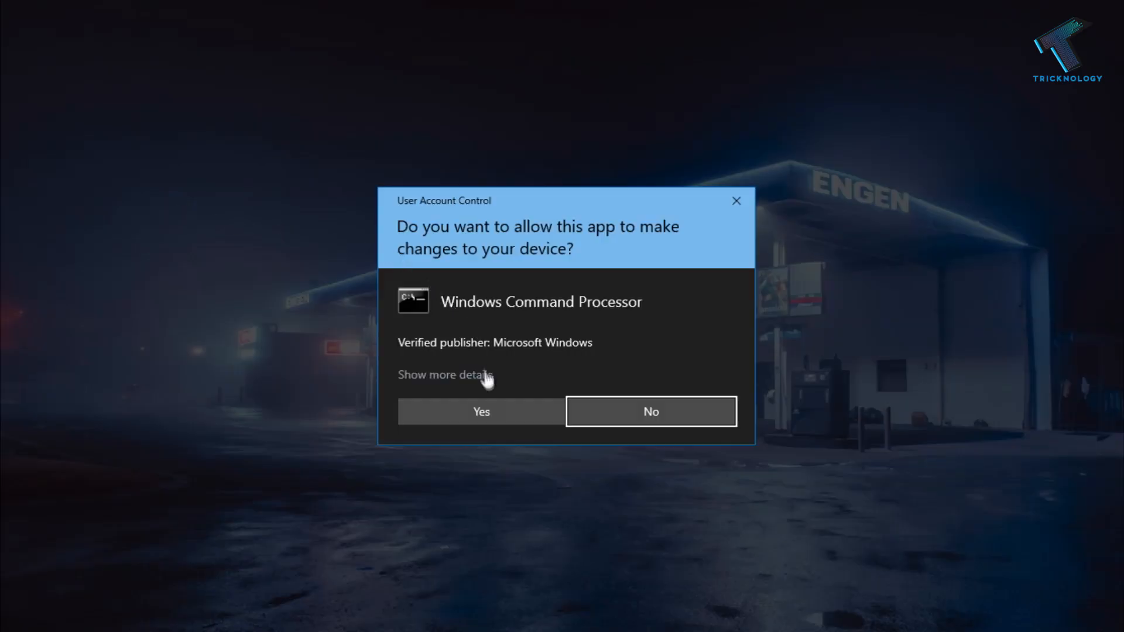
click(482, 411)
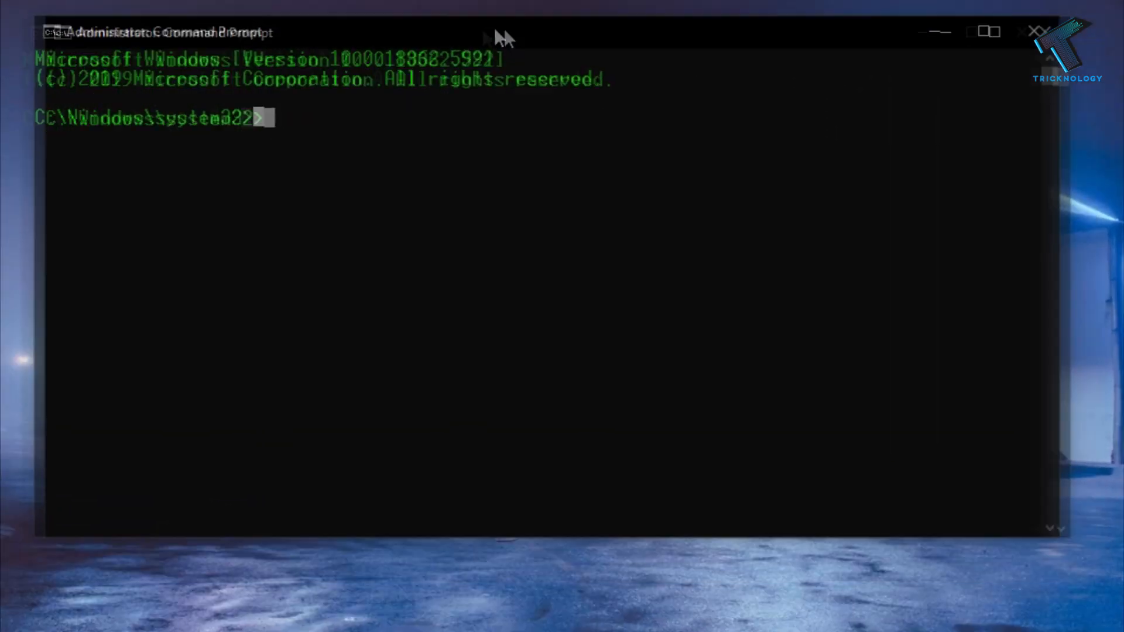
- Run netsh int ip reset C:\resetlog.txt to reset the IP stack
text(ne)
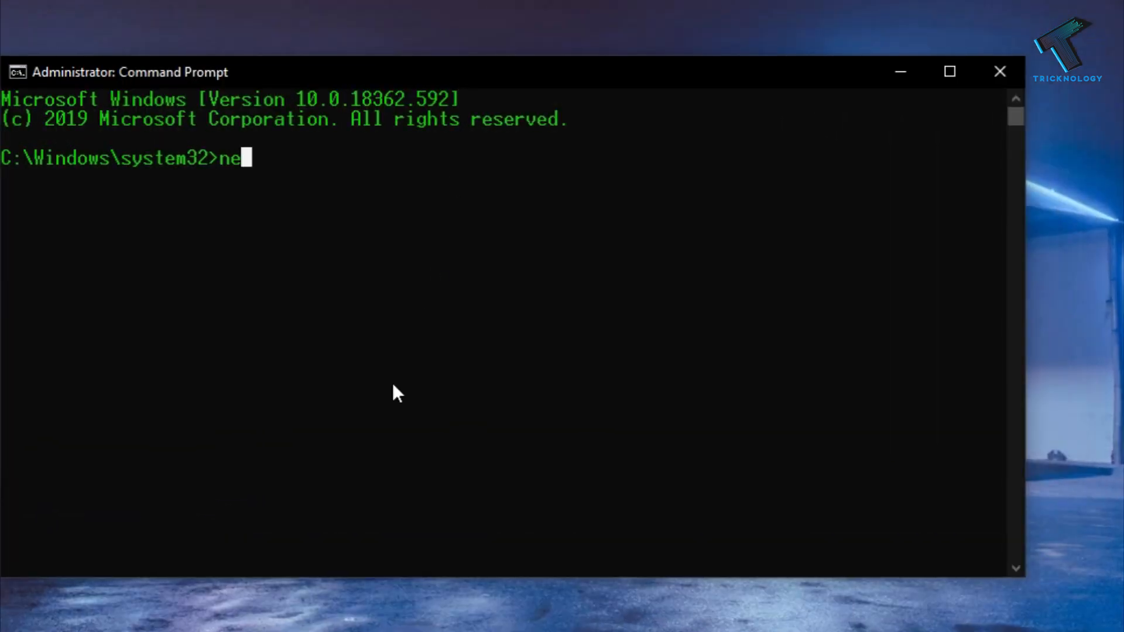
text(tsh)
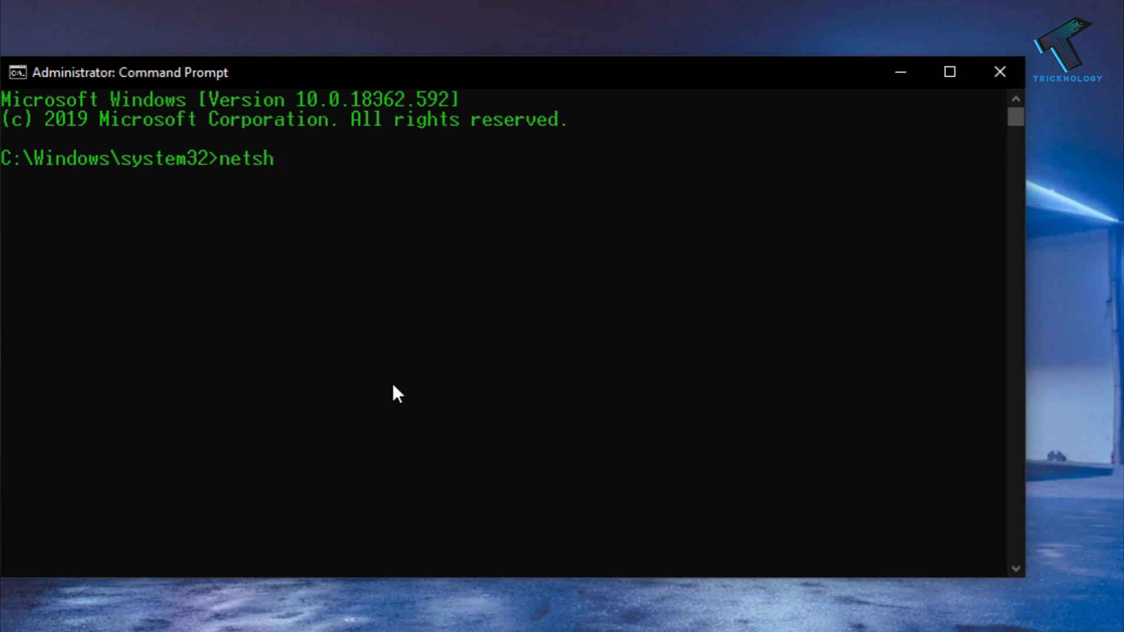
text(int ip)
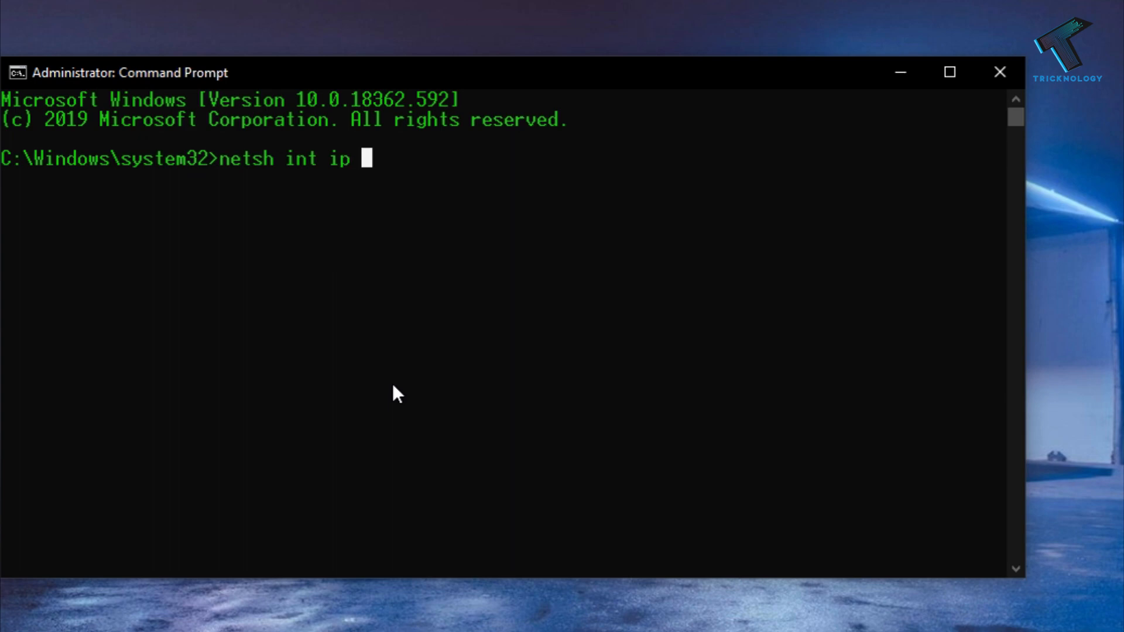
text(reset)
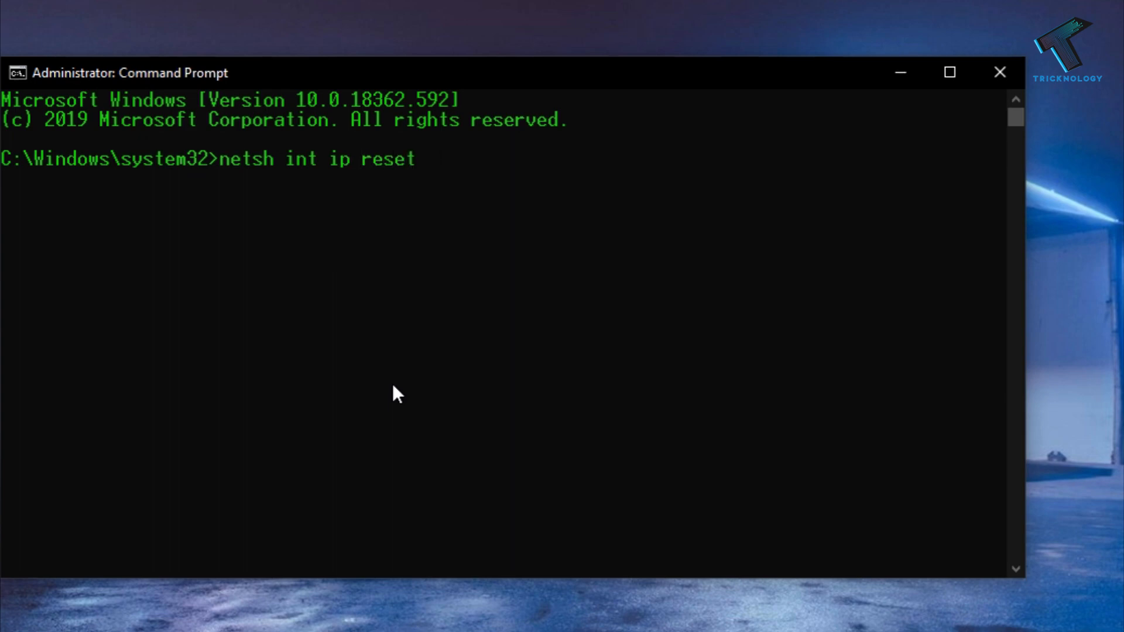
text(C)
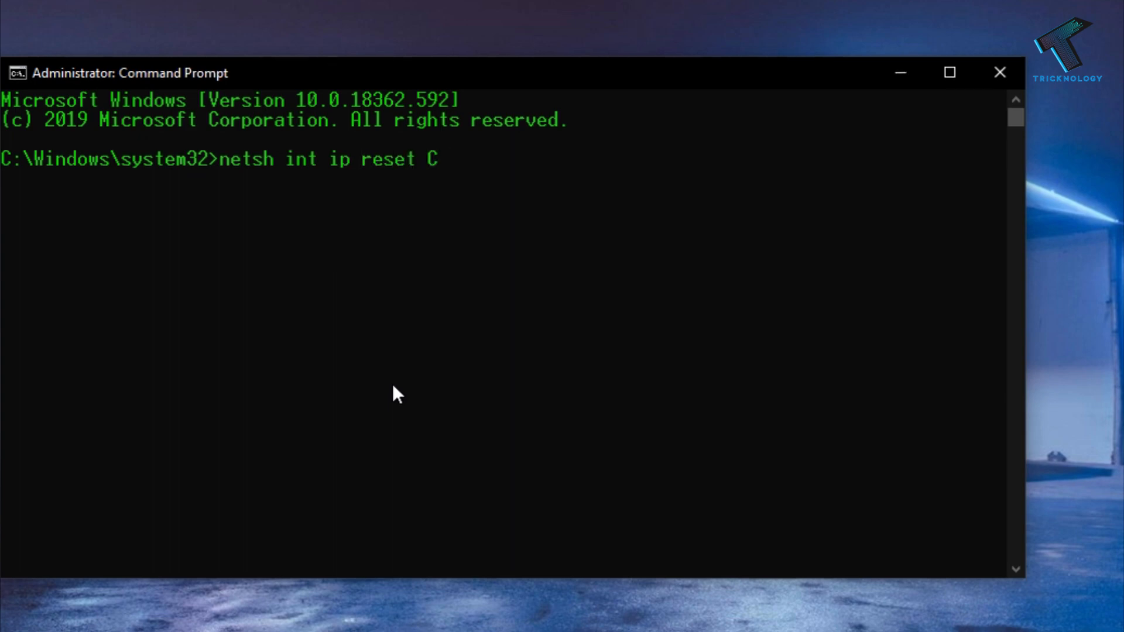
text(:\)
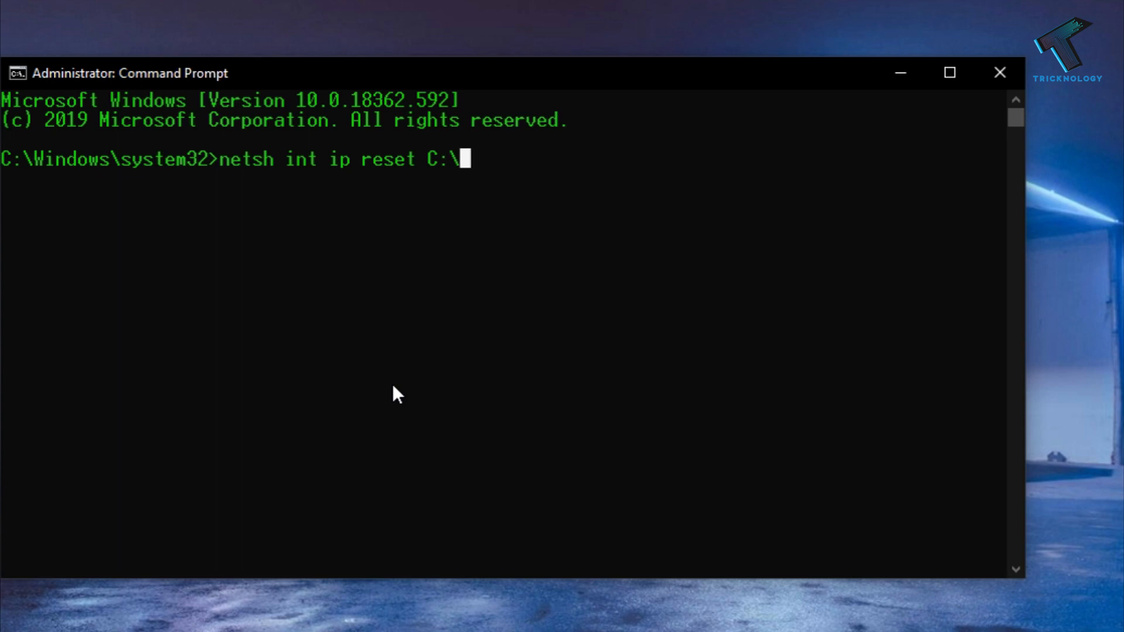
text(reset)
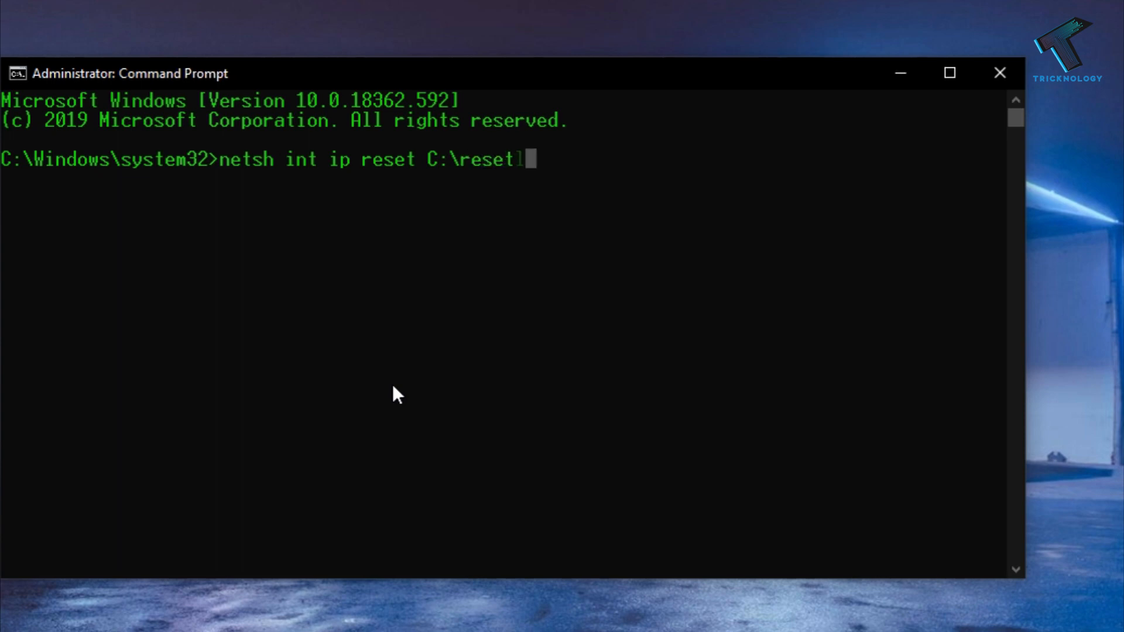
text(log.txt)
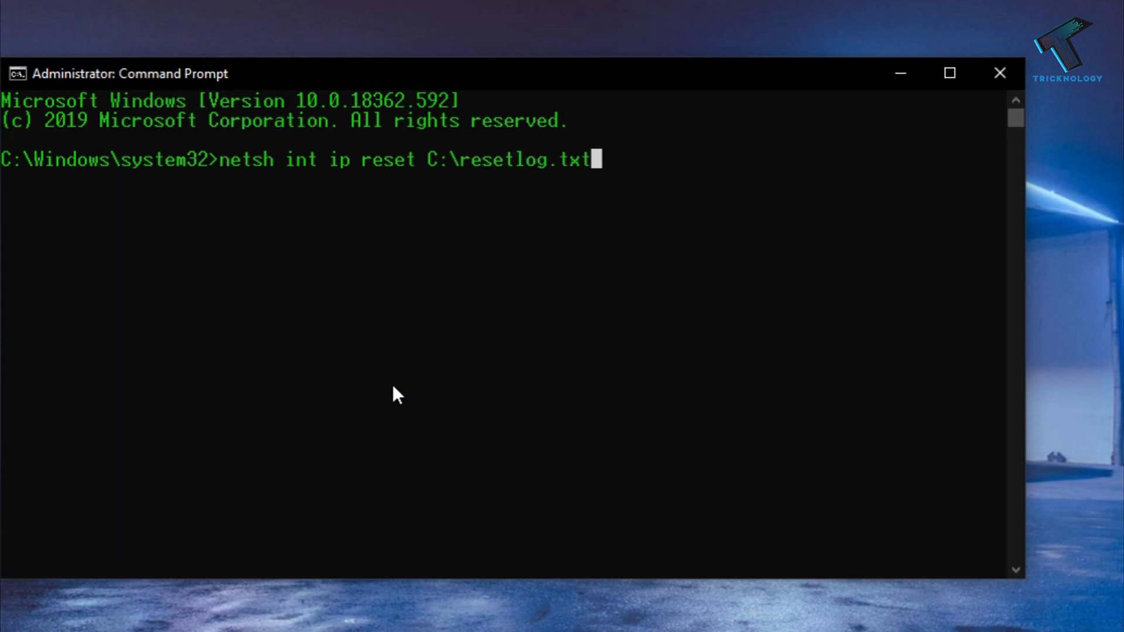
key(enter)
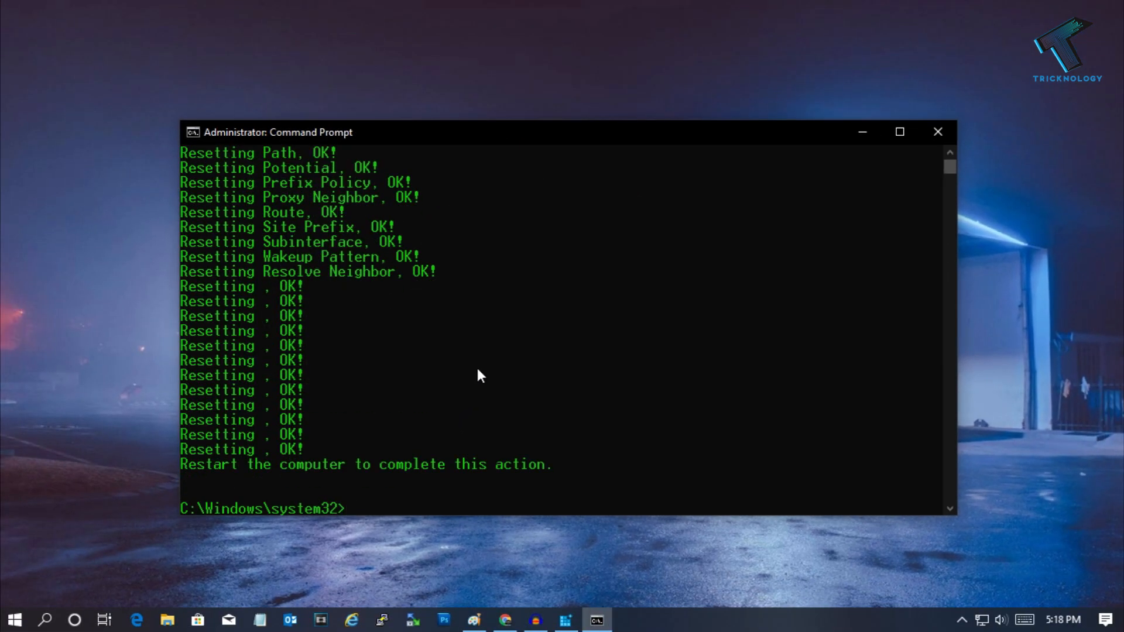